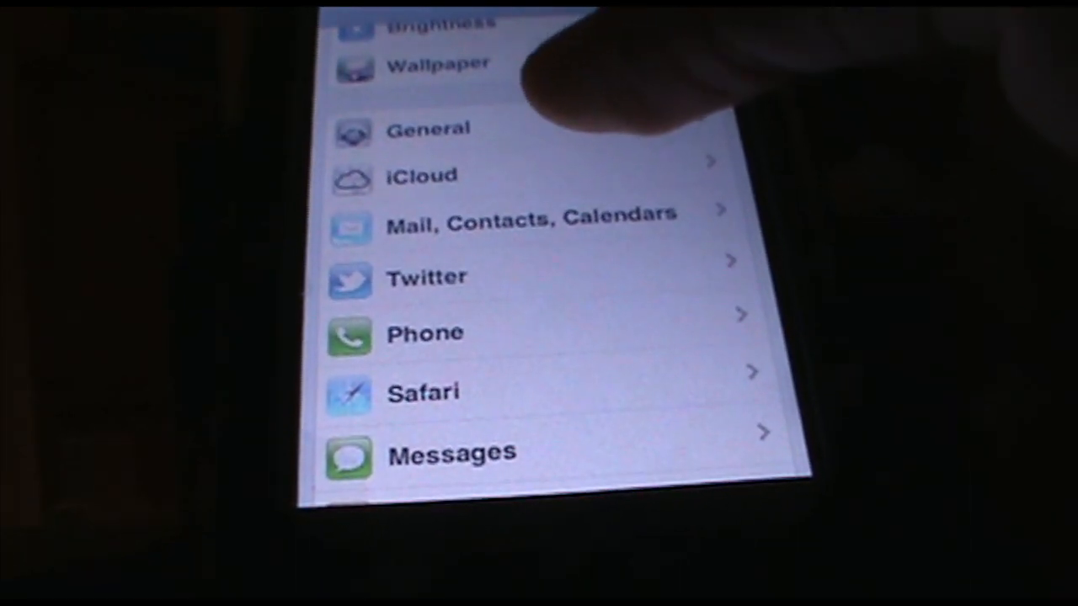
Open the General pane in iOS Settings, showing About, Software Update and Usage
click(428, 128)
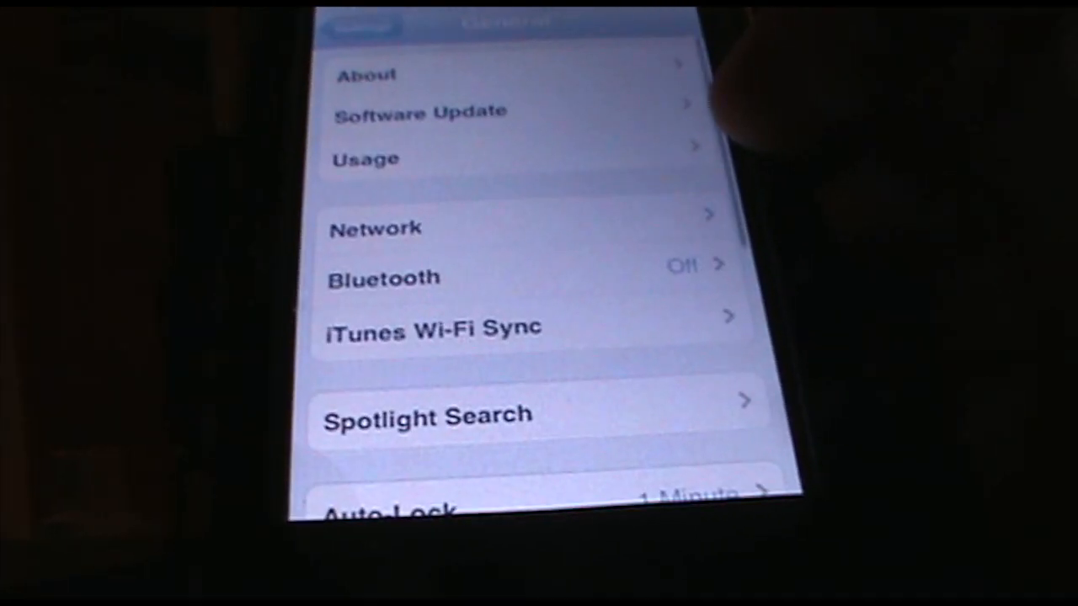